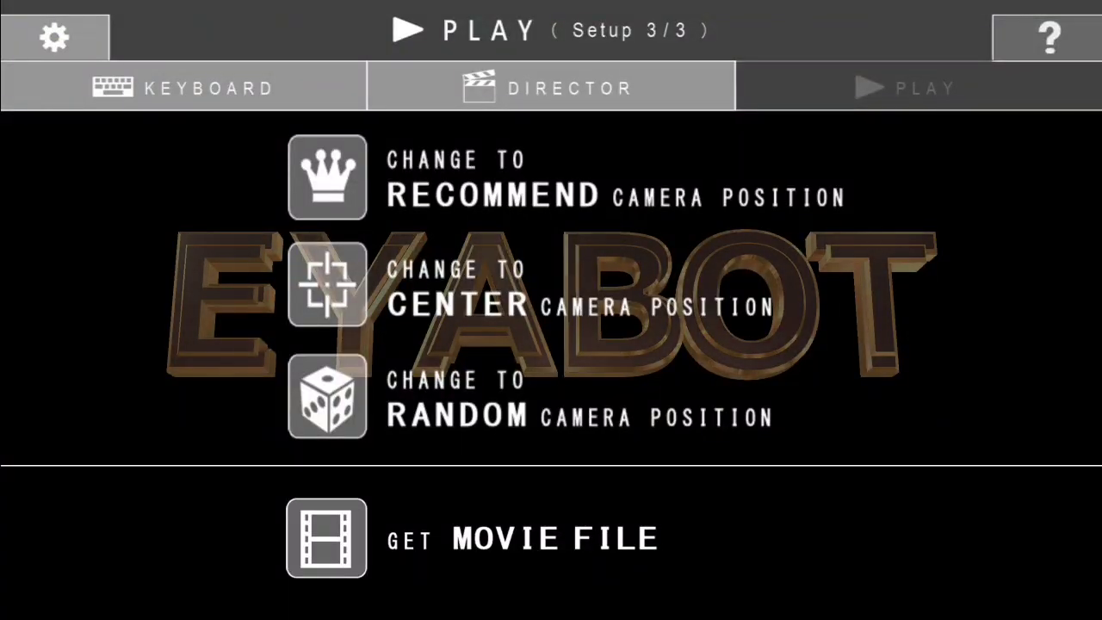
# Step: Clear the text slots and spell E, Y, A, B, O, T into the keyboard row
pyautogui.click(184, 87)
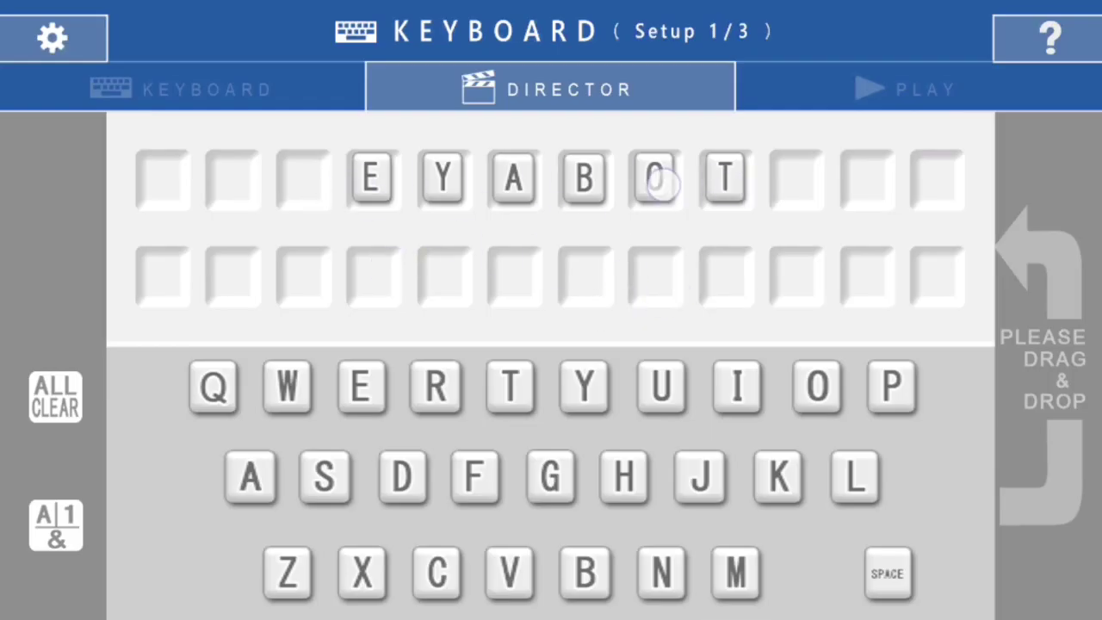
pyautogui.click(55, 397)
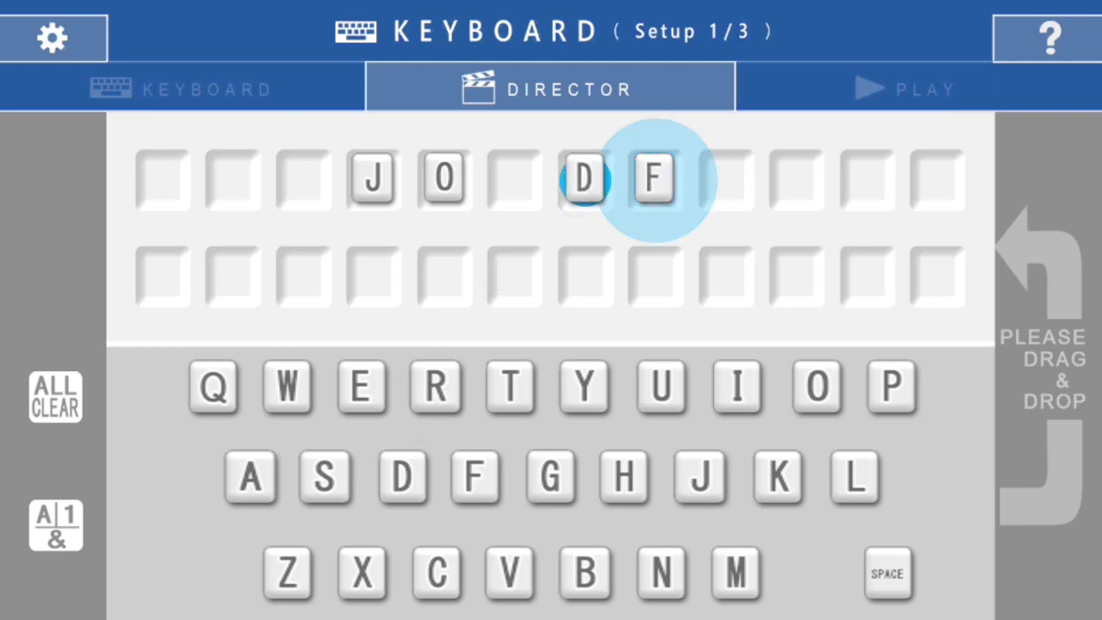
pyautogui.click(54, 397)
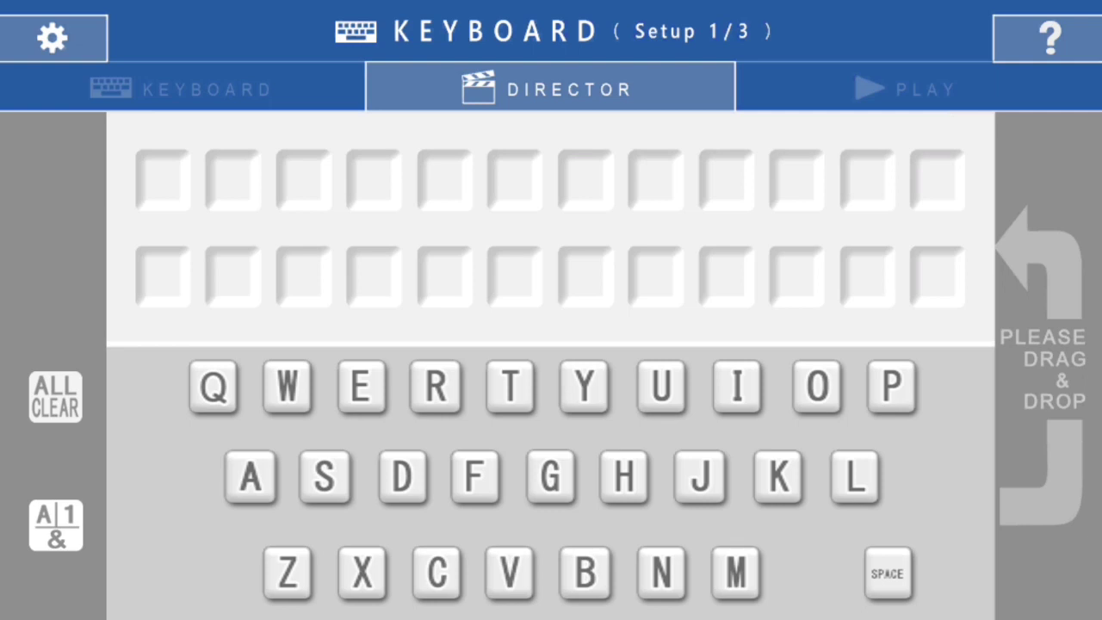
pyautogui.moveTo(360, 388); pyautogui.dragTo(379, 284)
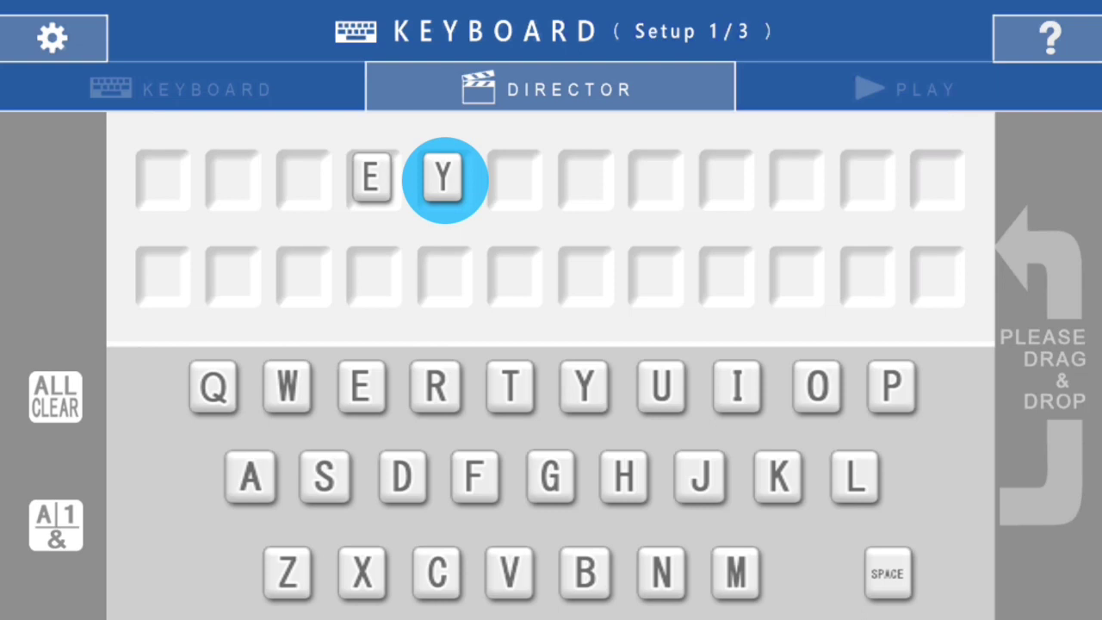
pyautogui.moveTo(250, 478); pyautogui.dragTo(512, 179)
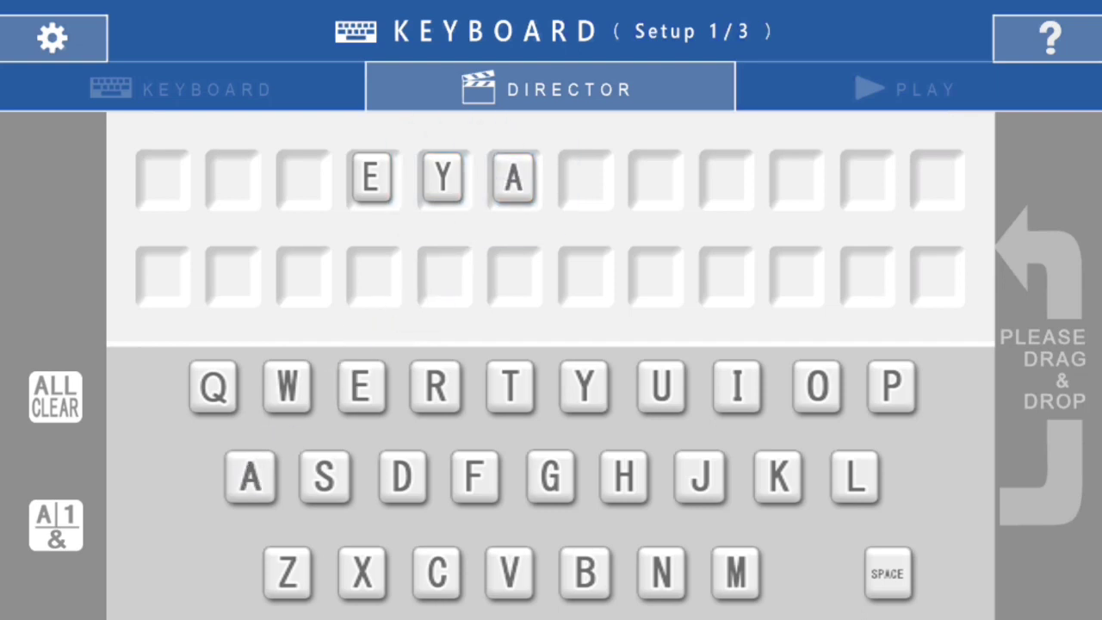
pyautogui.click(584, 573)
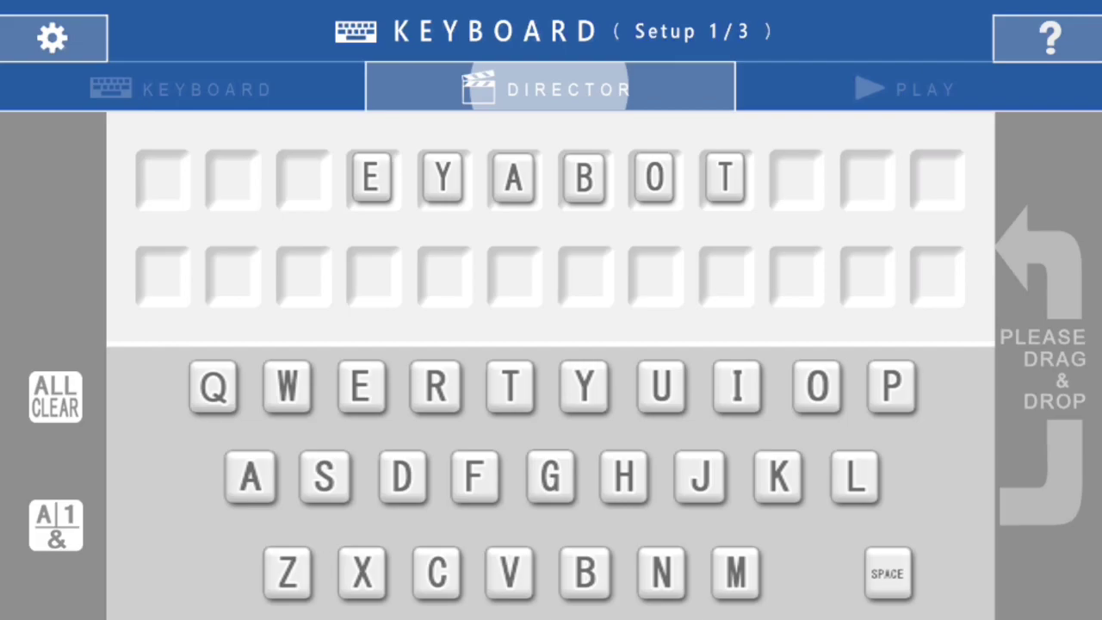
# Step: Pick the first Director animation with the BLACK background, then leave for the home screen
pyautogui.click(549, 87)
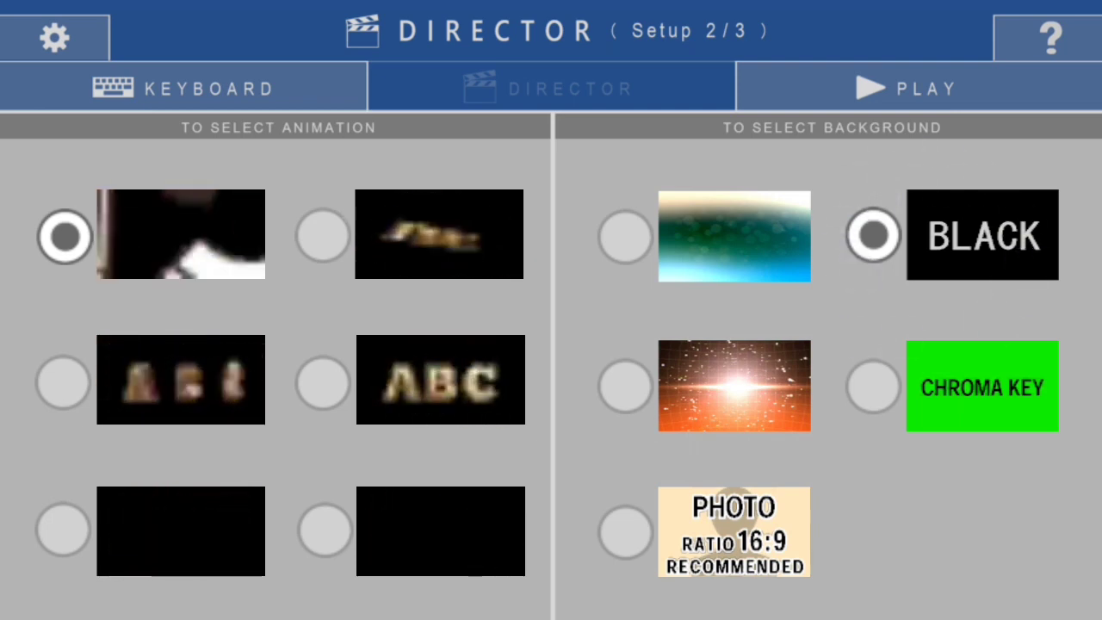
pyautogui.click(926, 87)
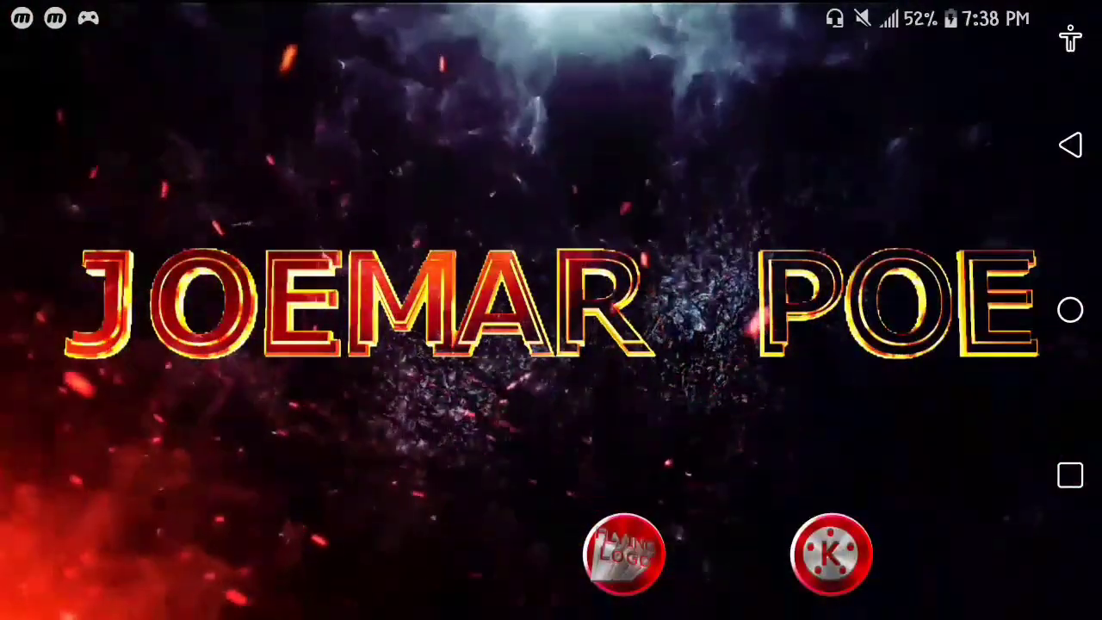
# Step: Launch KineMaster and begin a new project, choosing its aspect ratio
pyautogui.click(626, 553)
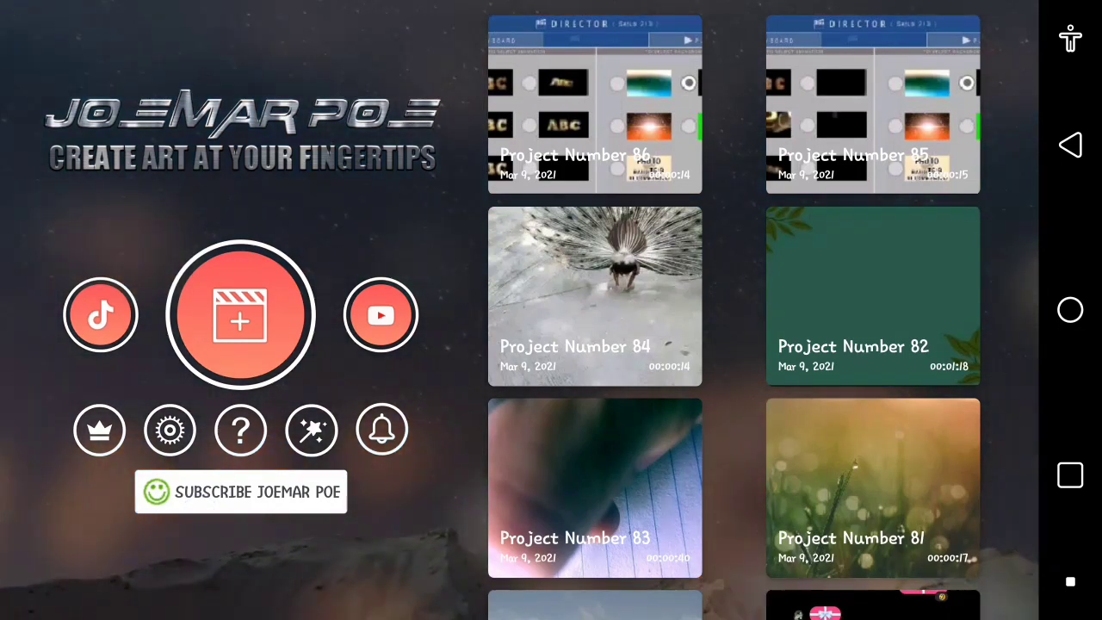
pyautogui.click(240, 314)
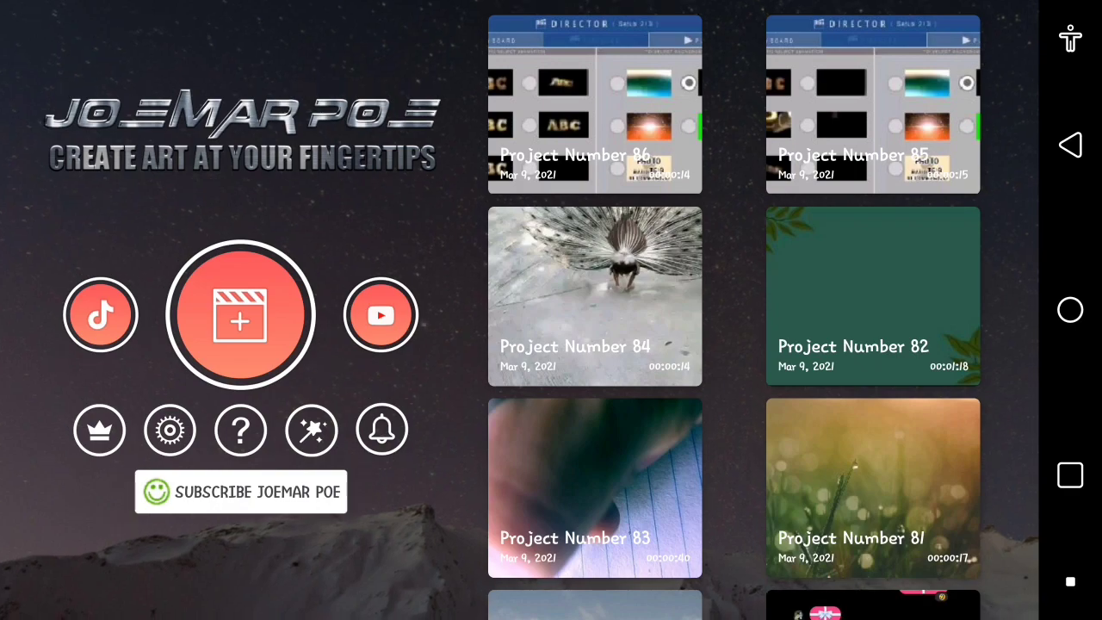
pyautogui.click(241, 314)
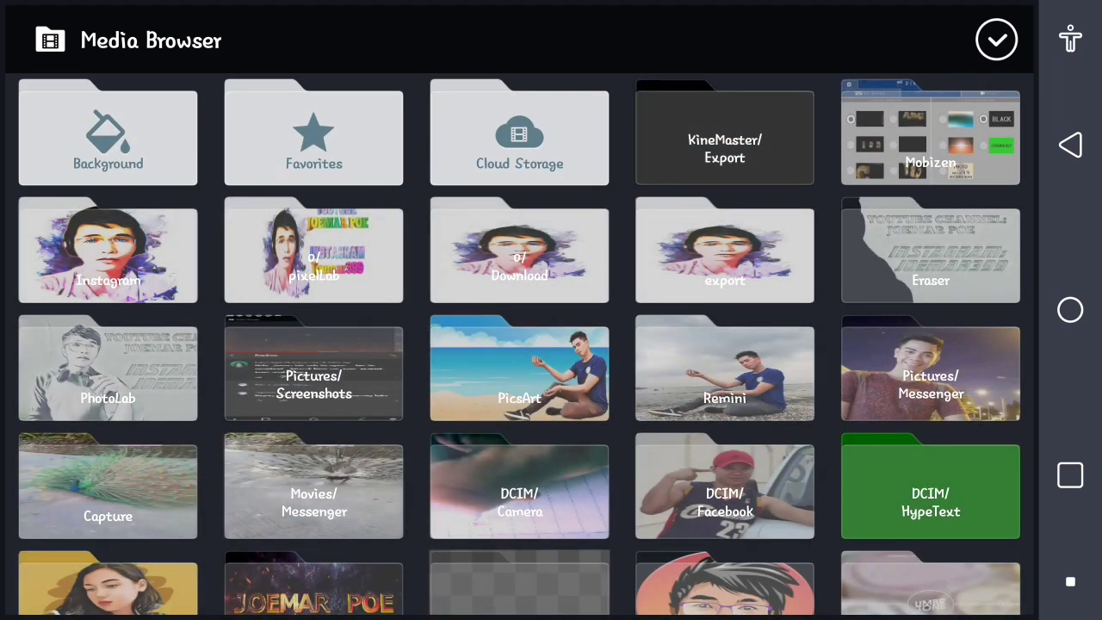
# Step: Add the fiery smoke clip from the 6535-6131/ Video folder, accepting the encoding warning
pyautogui.scroll(-3)
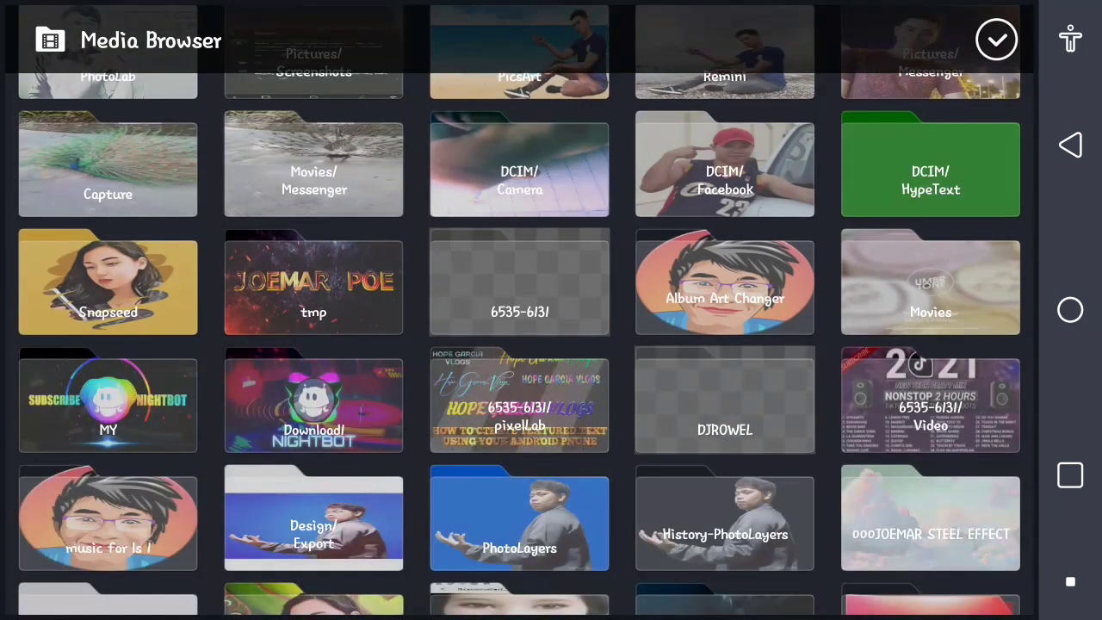
pyautogui.scroll(-3)
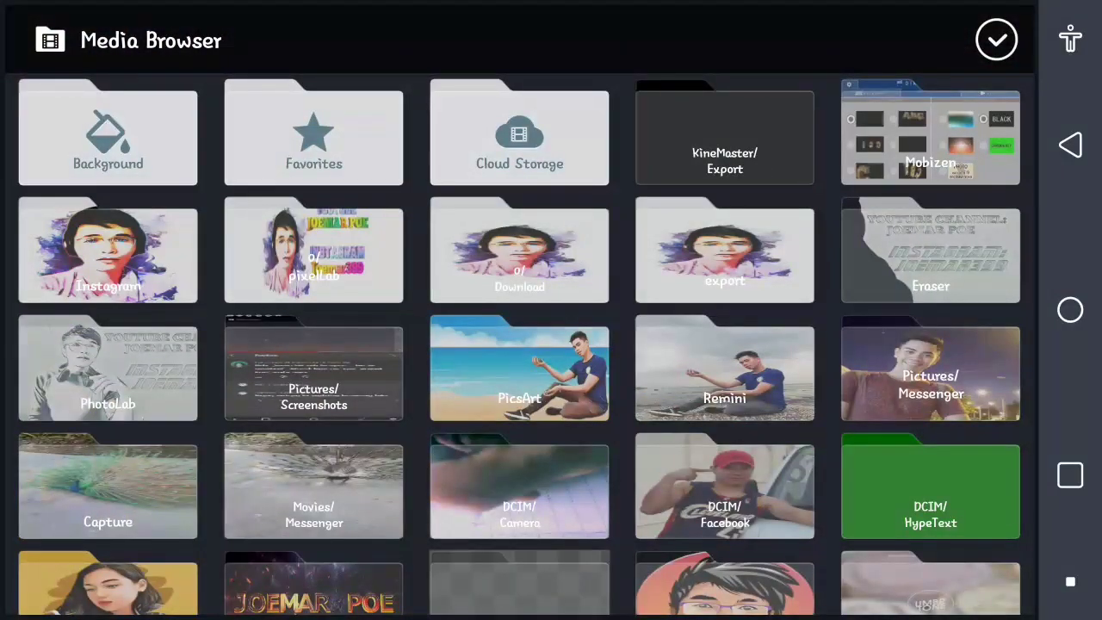
pyautogui.scroll(-3)
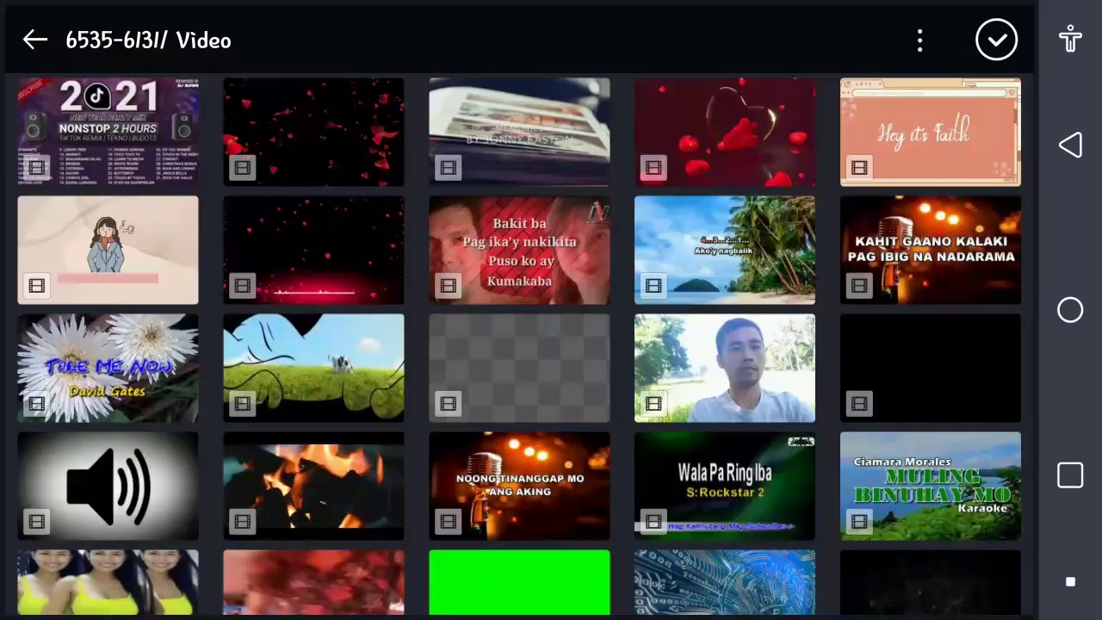
pyautogui.scroll(-3)
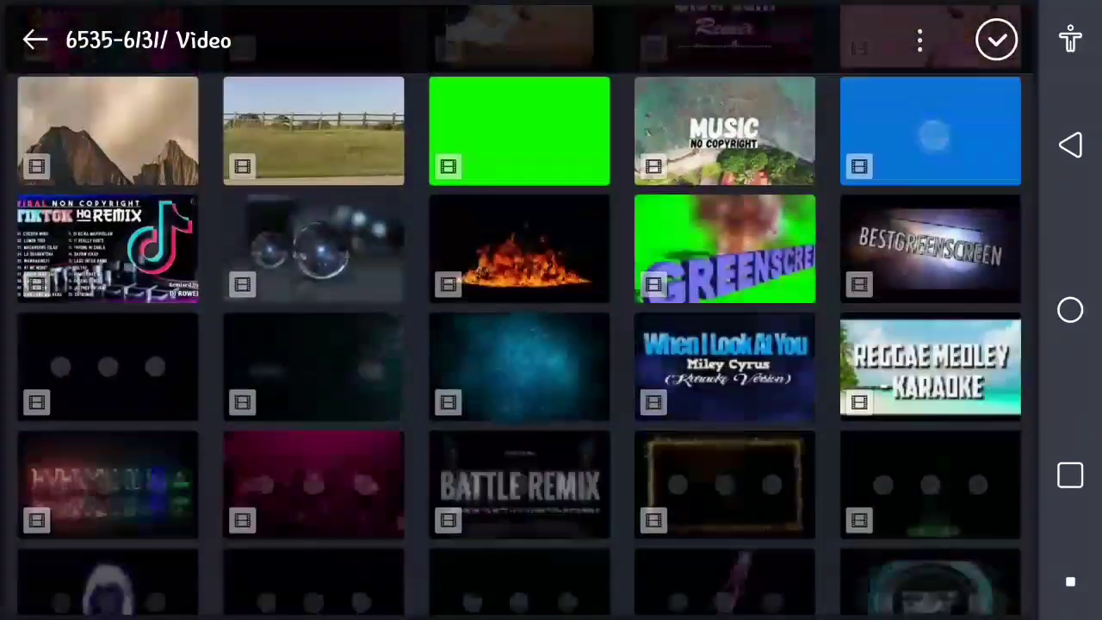
pyautogui.scroll(-3)
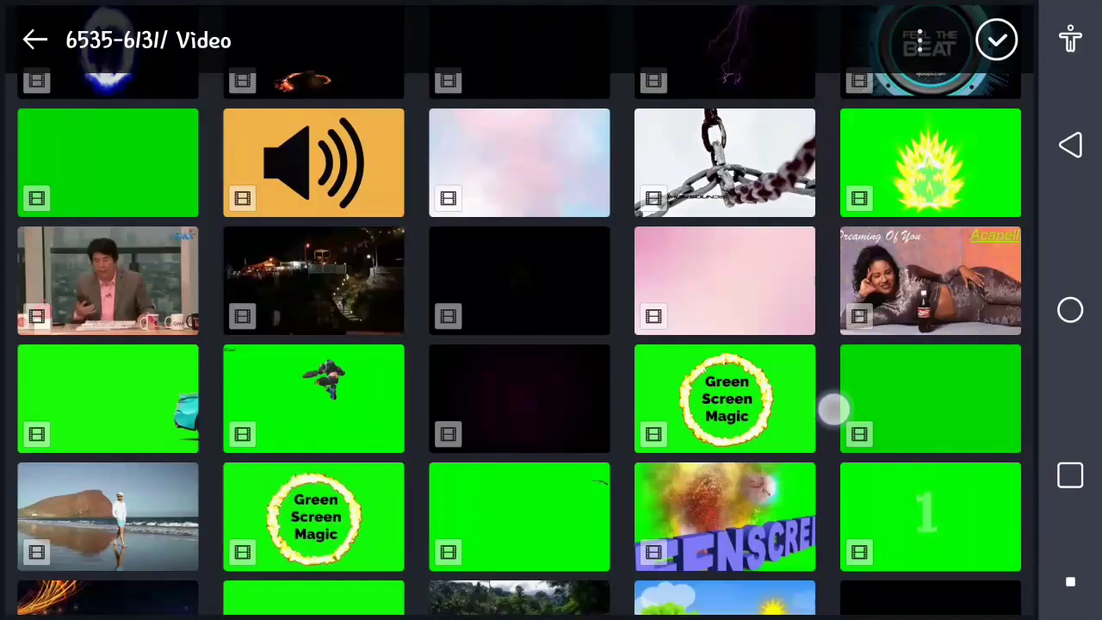
pyautogui.scroll(-3)
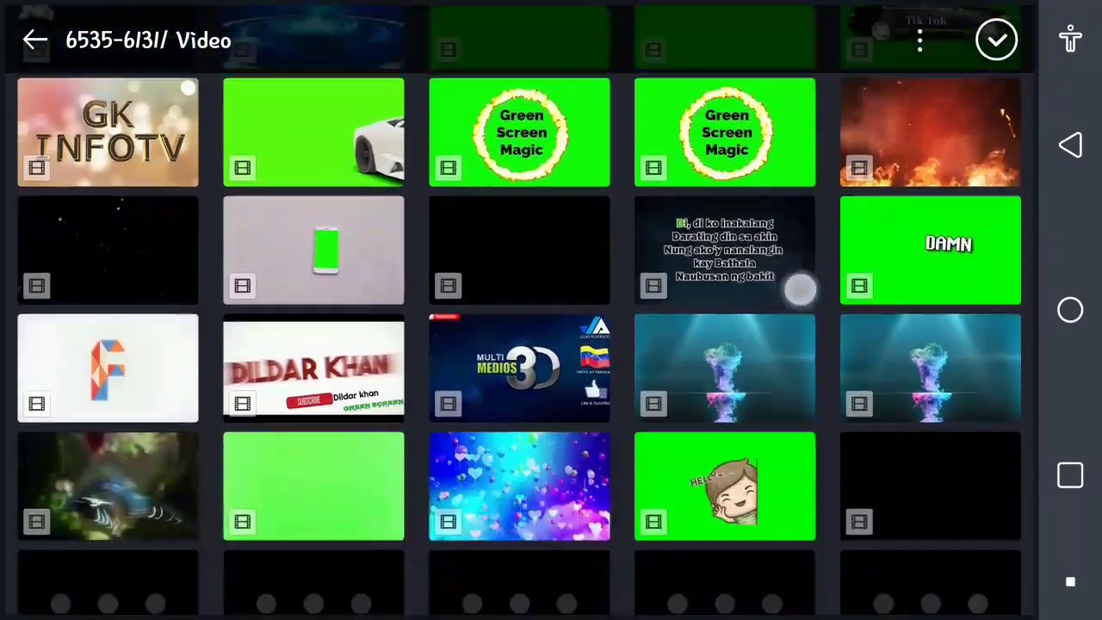
pyautogui.scroll(-3)
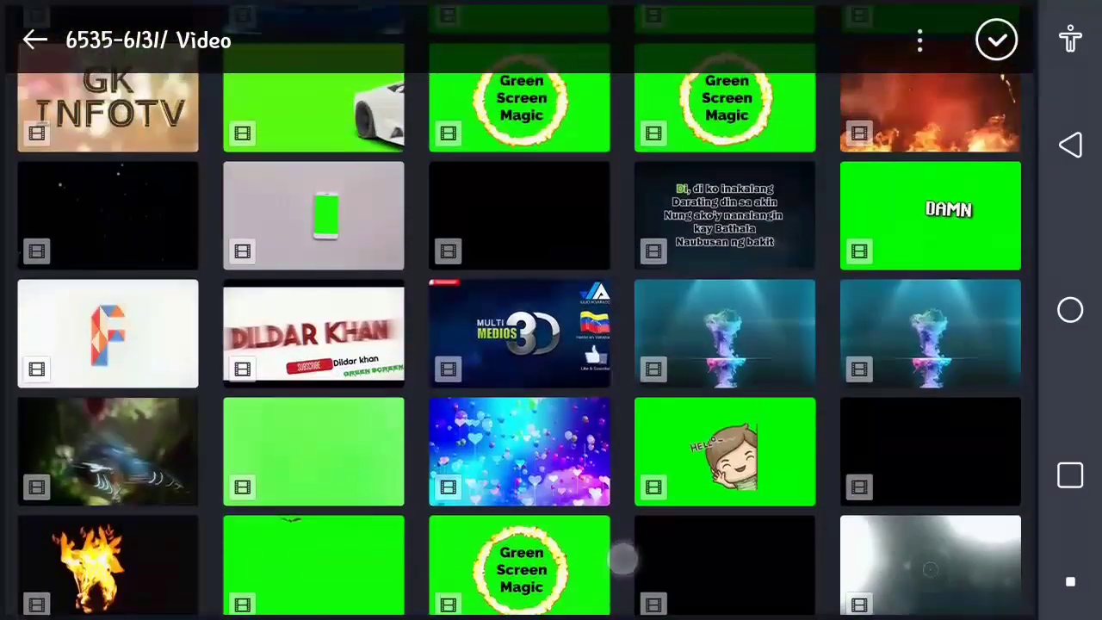
pyautogui.scroll(-3)
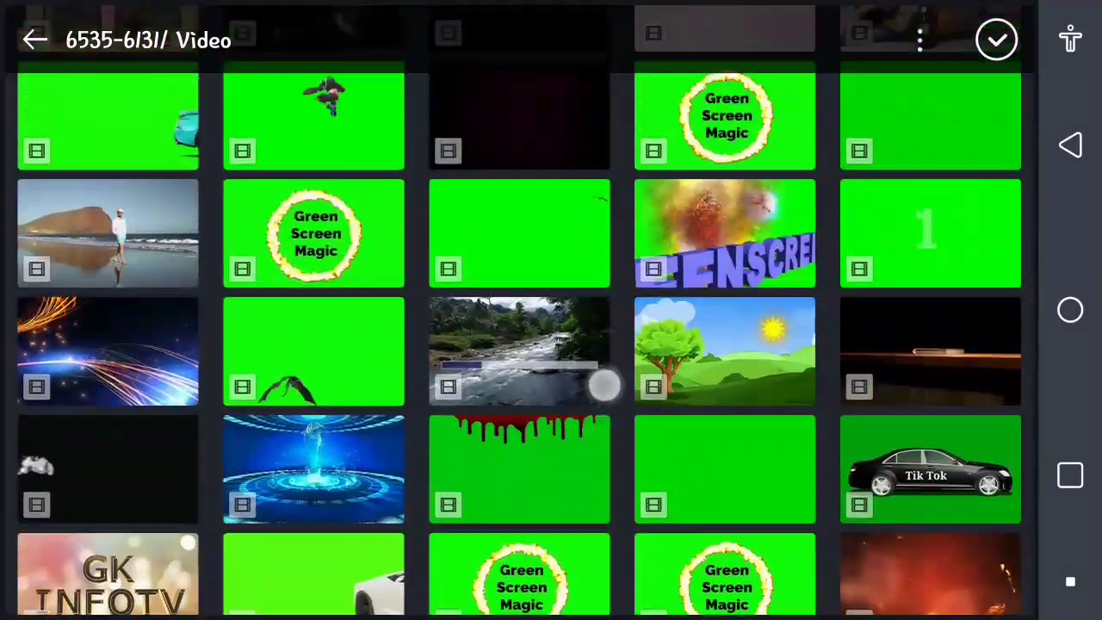
pyautogui.scroll(-3)
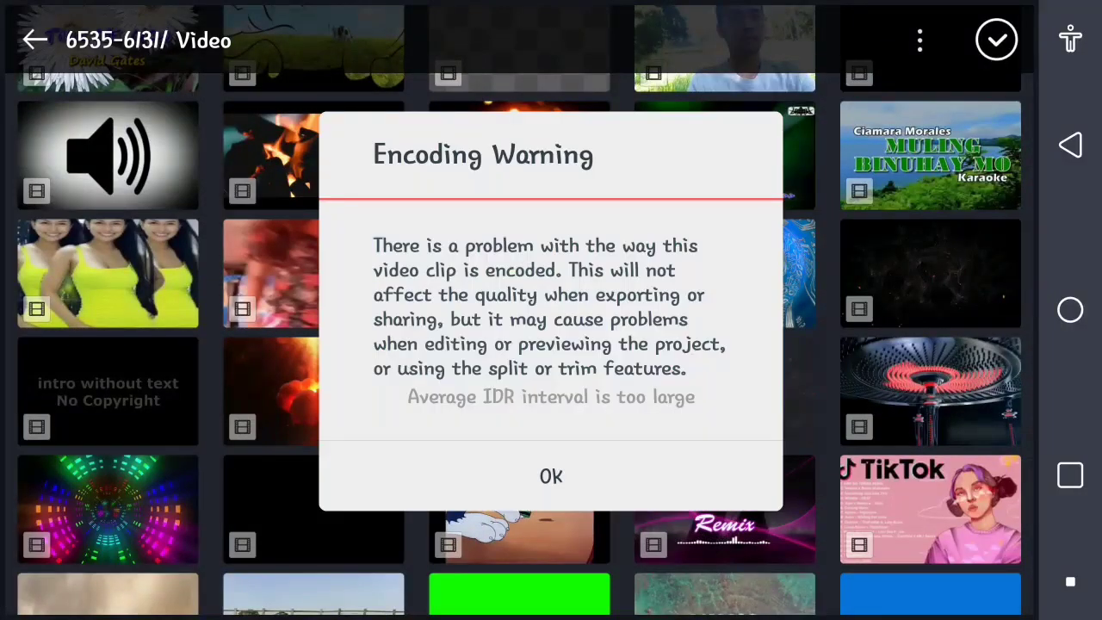
pyautogui.click(551, 476)
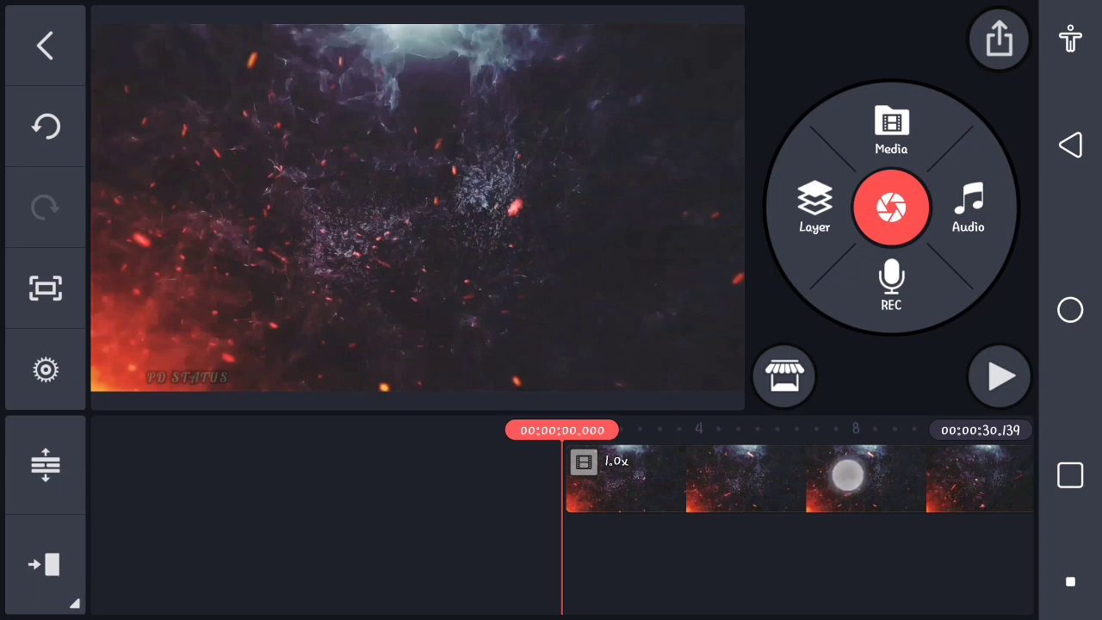
pyautogui.click(849, 478)
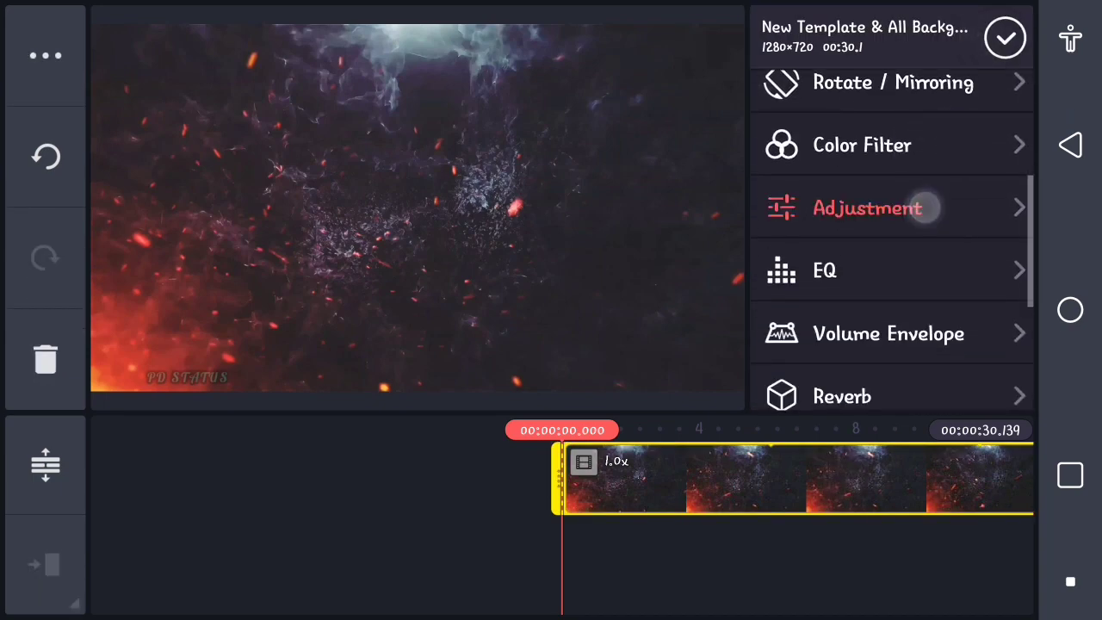
pyautogui.click(867, 208)
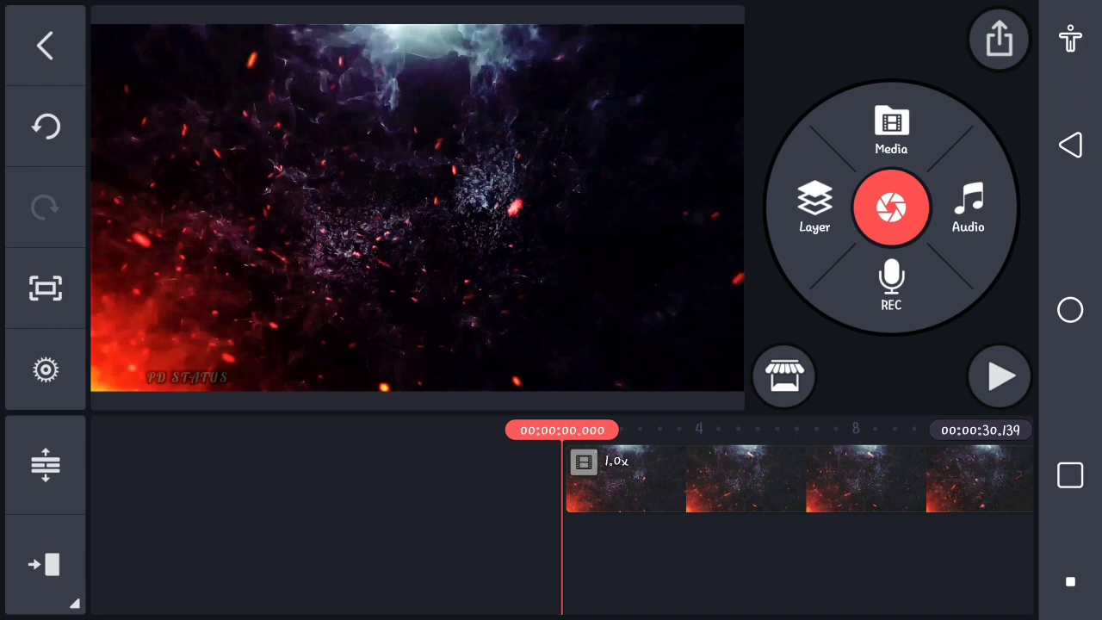
# Step: Add the EYABOT video as a media layer and scale it to fill the screen
pyautogui.click(892, 129)
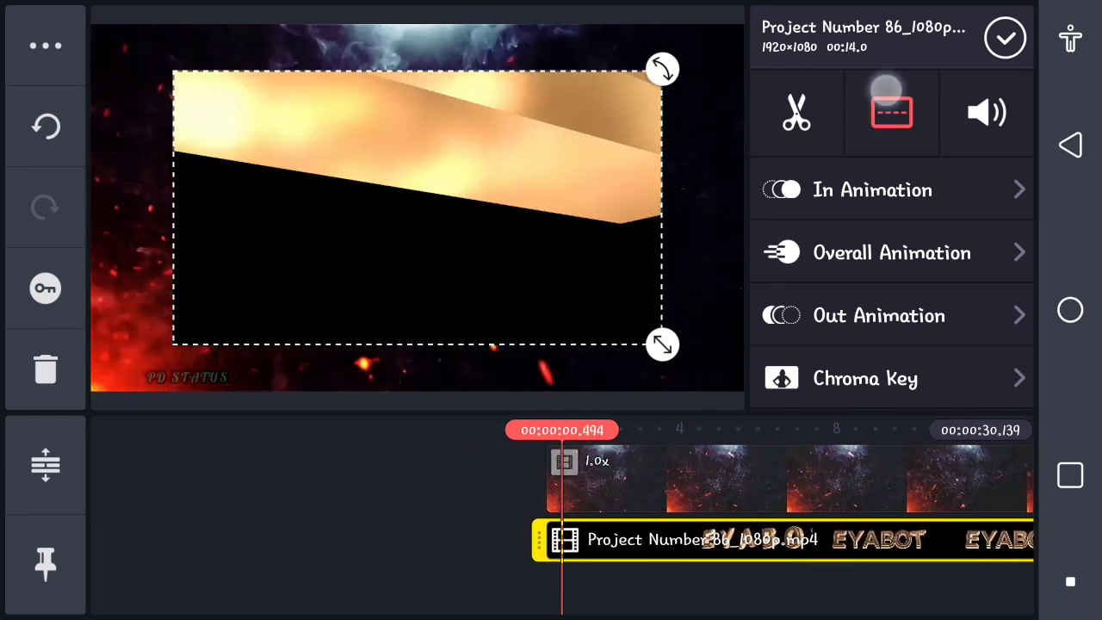
pyautogui.click(891, 112)
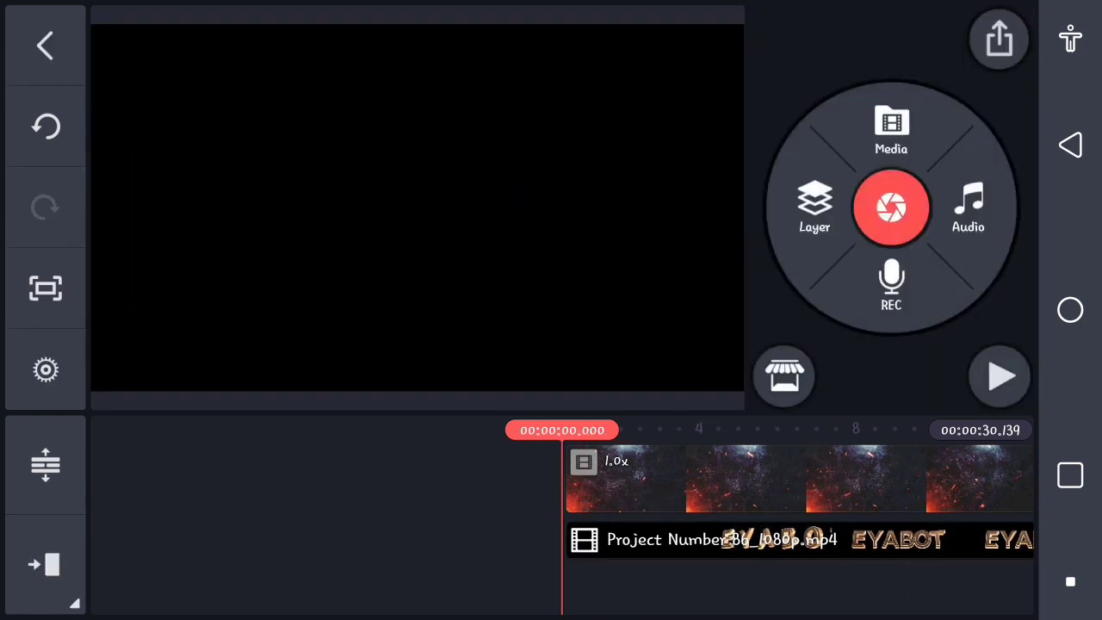
# Step: Set the EYABOT text layer's blending mode to Screen
pyautogui.click(723, 540)
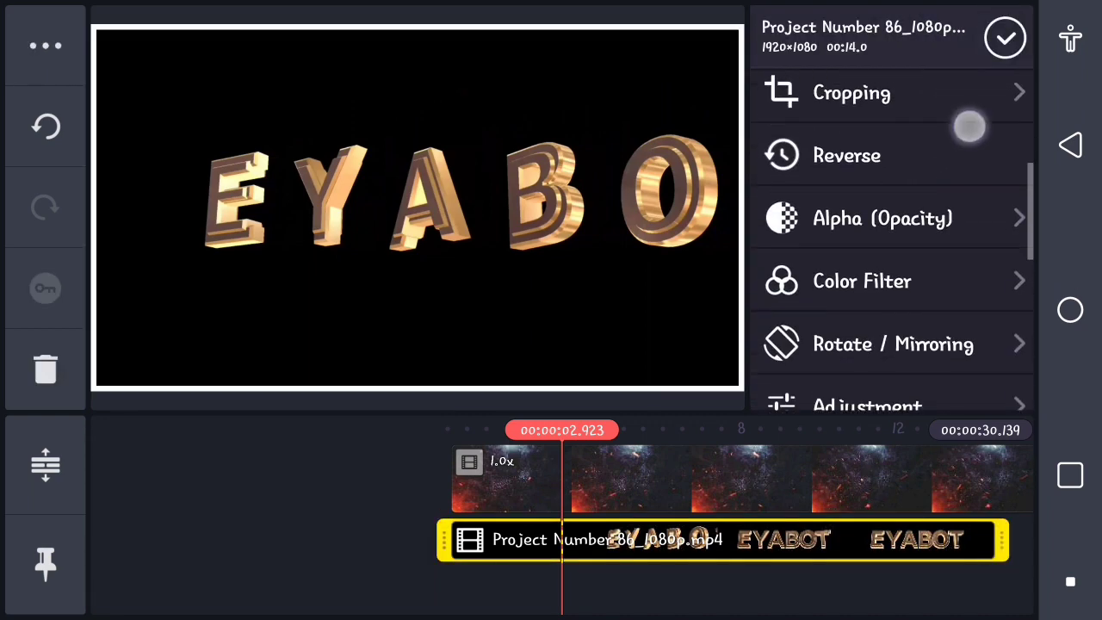
pyautogui.scroll(-3)
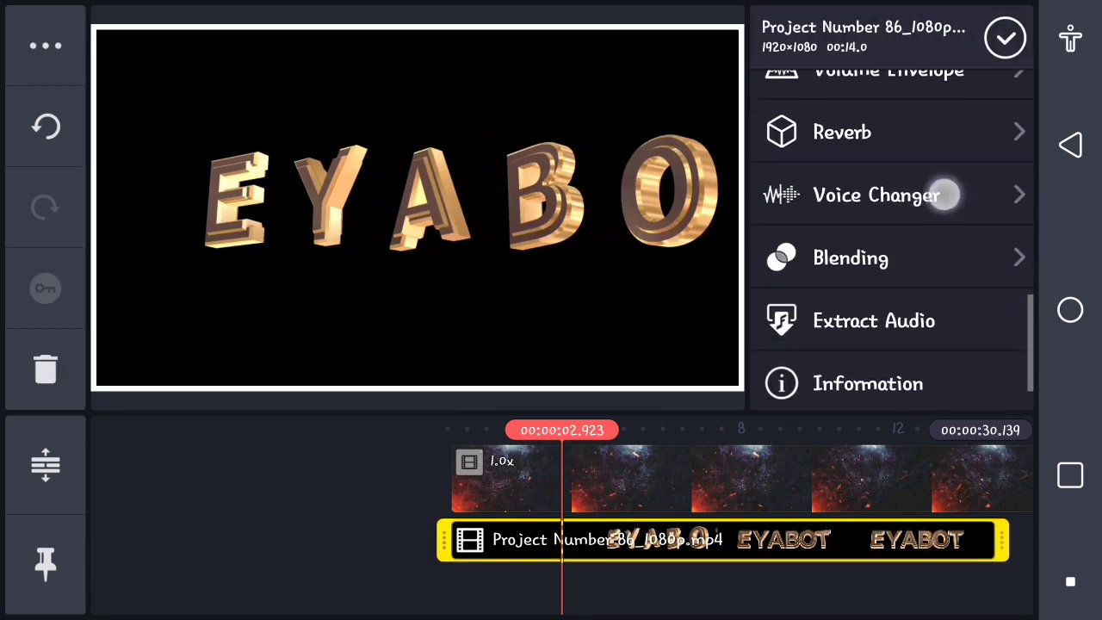
pyautogui.click(850, 258)
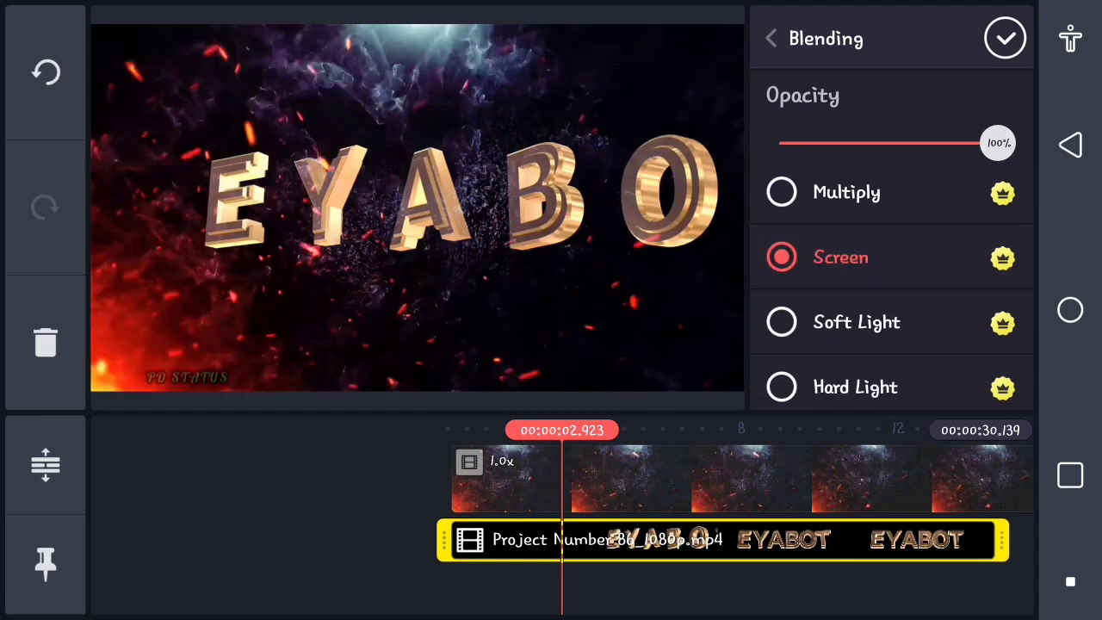
pyautogui.click(1004, 38)
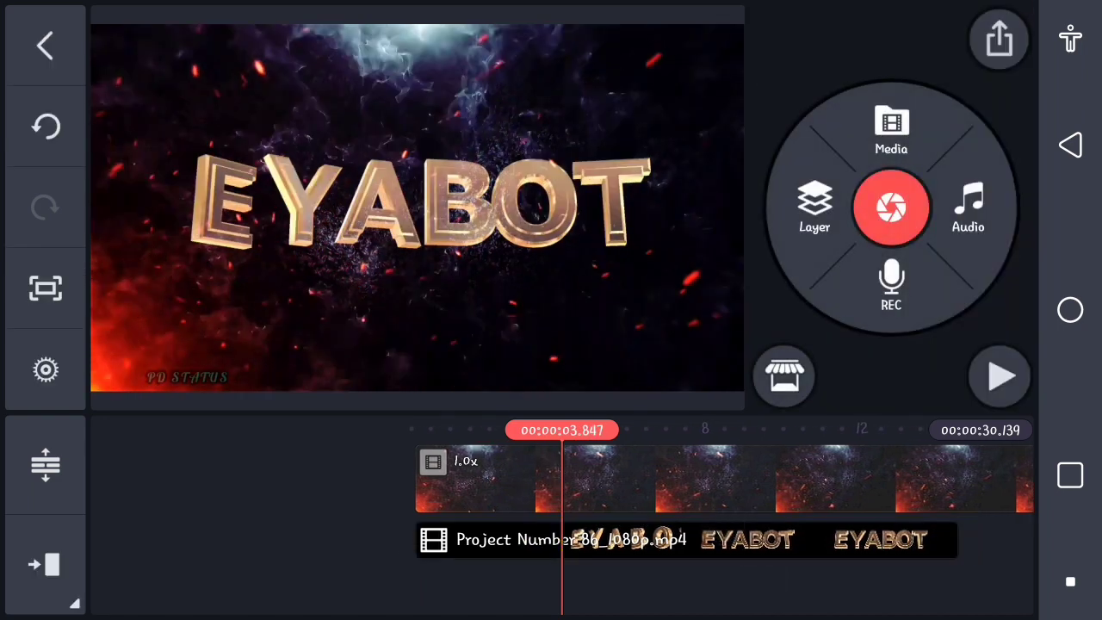
pyautogui.click(685, 540)
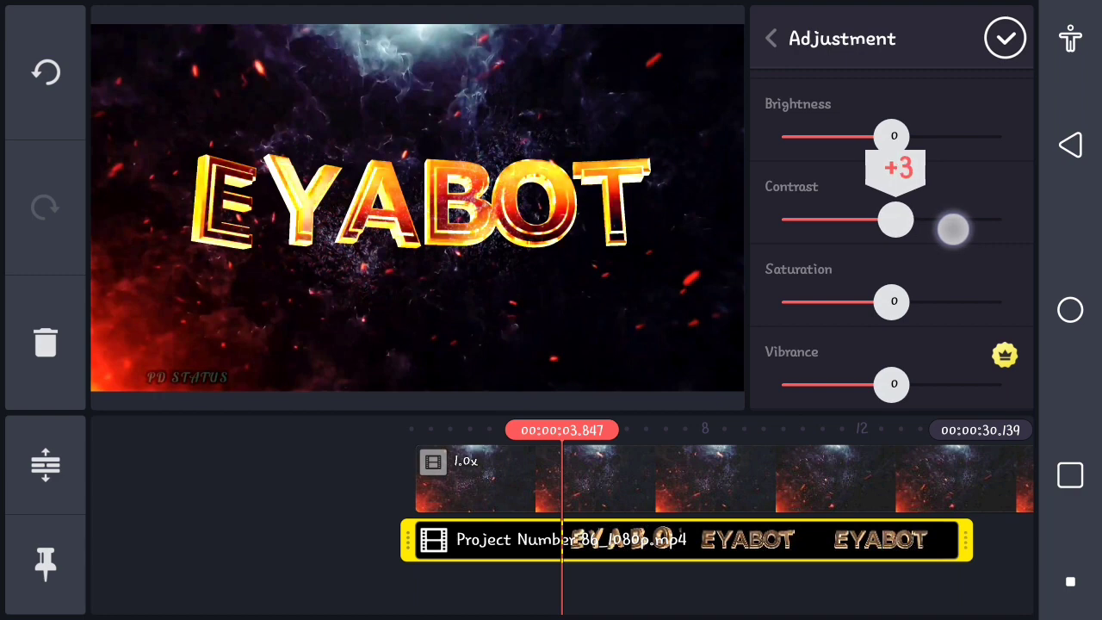
pyautogui.moveTo(951, 228); pyautogui.dragTo(899, 219)
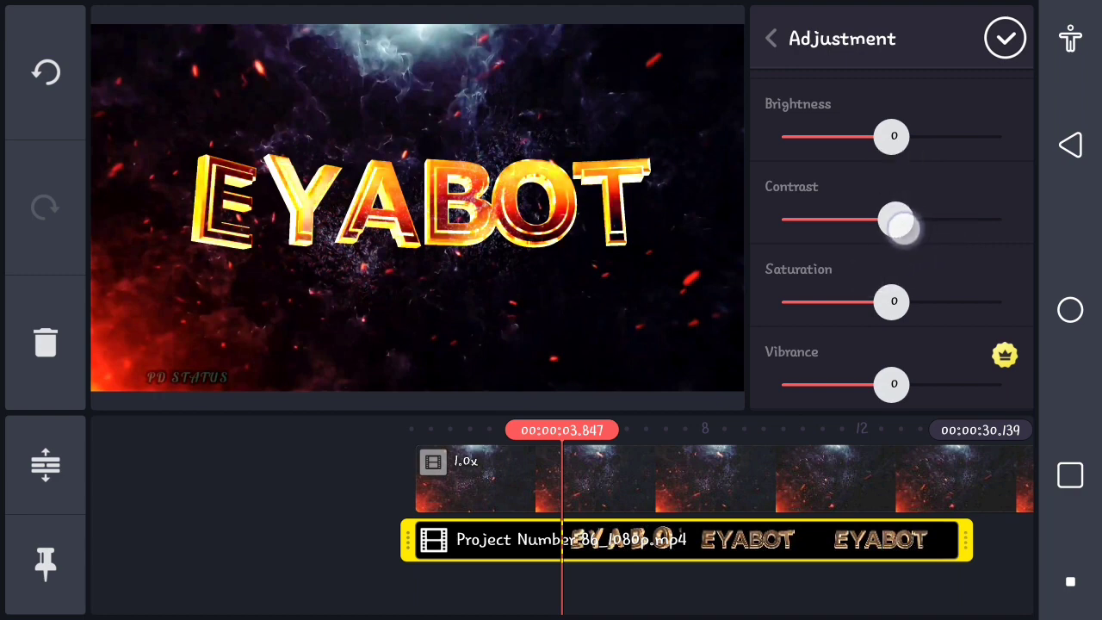
pyautogui.moveTo(900, 220); pyautogui.dragTo(891, 220)
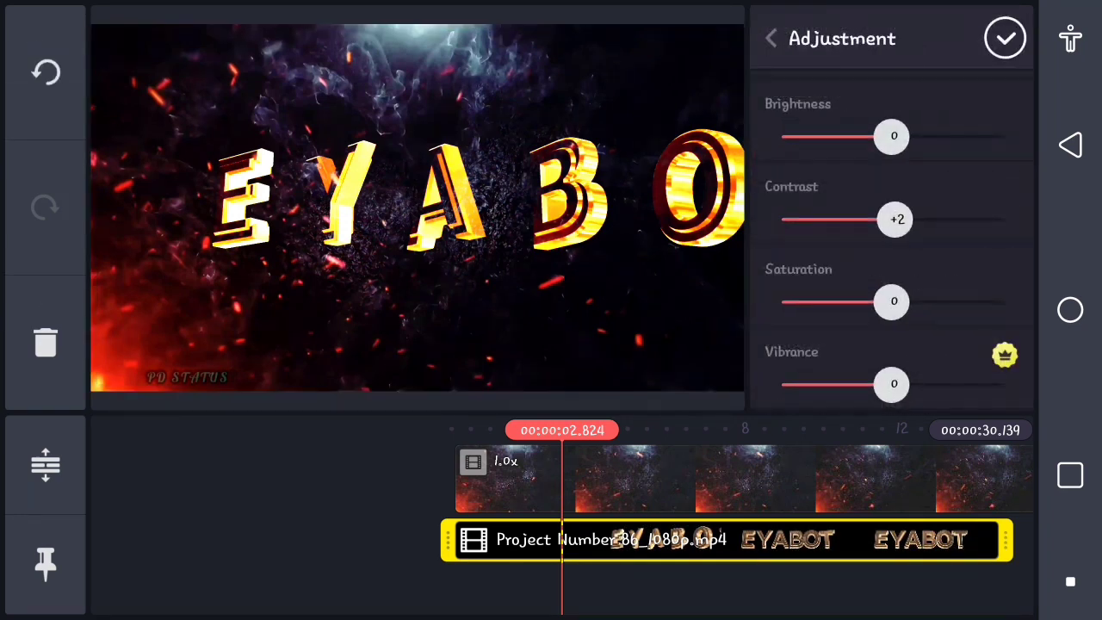
pyautogui.moveTo(893, 219); pyautogui.dragTo(893, 219)
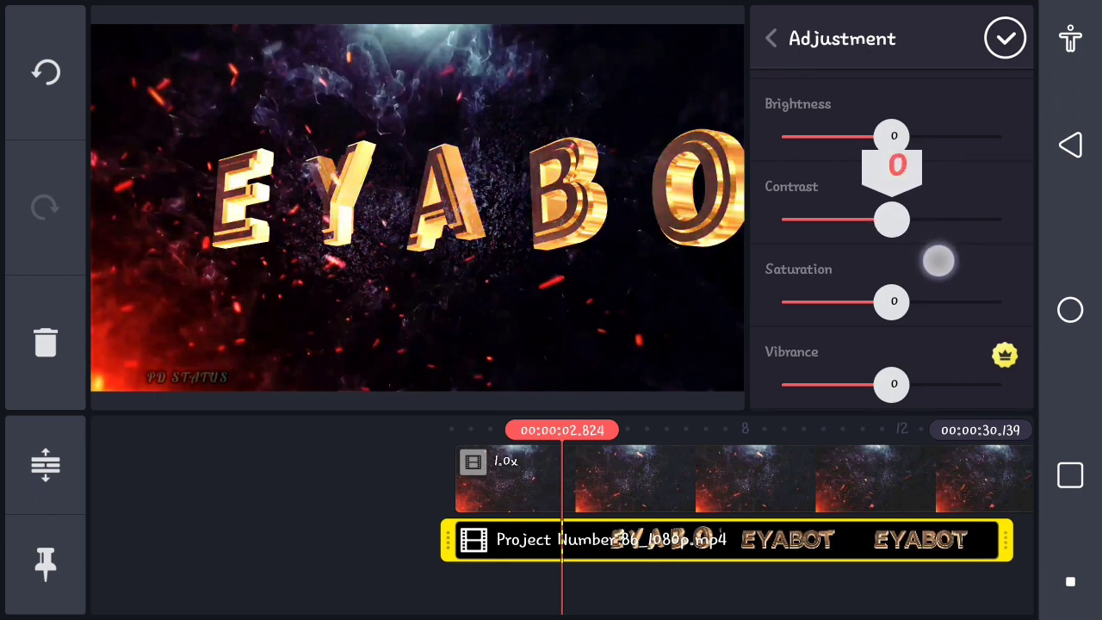
pyautogui.click(1004, 38)
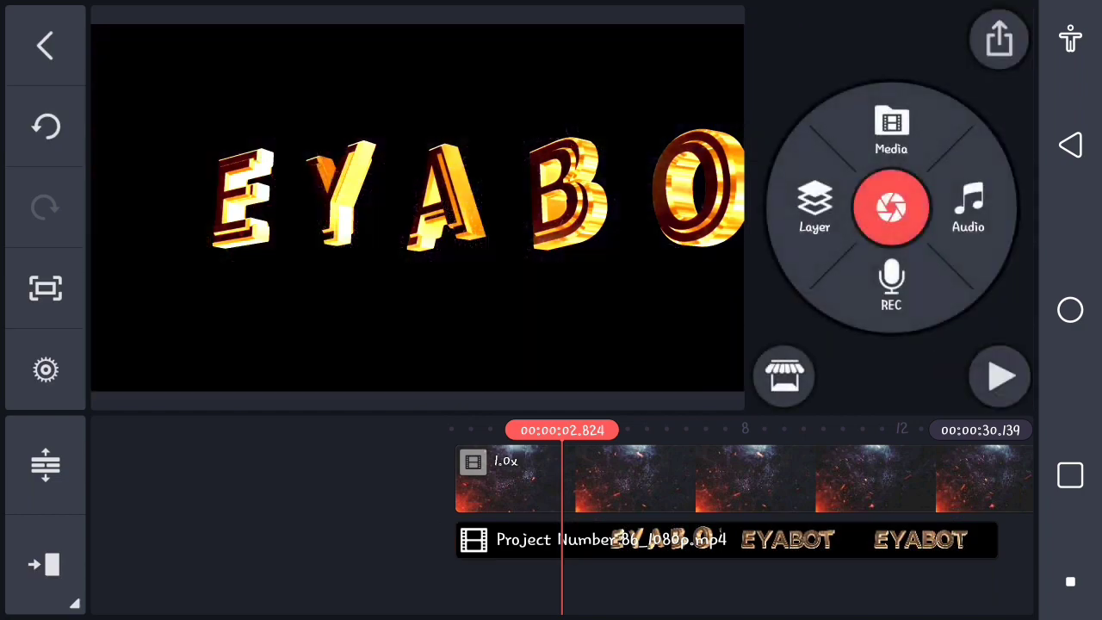
pyautogui.click(999, 376)
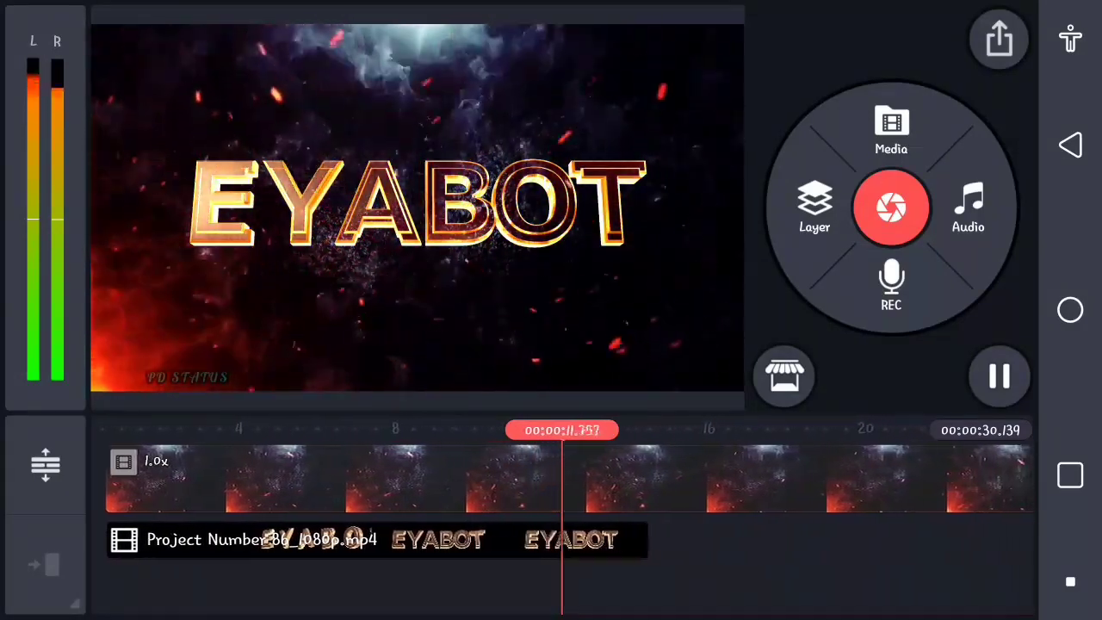
pyautogui.click(370, 540)
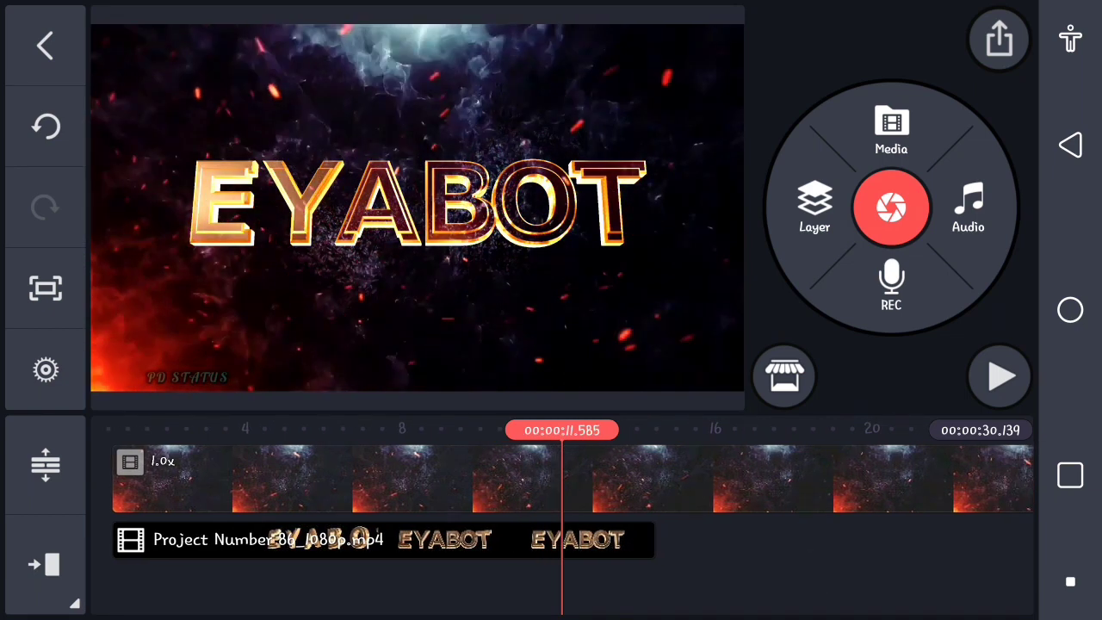
# Step: Add a Sublime Sparks animation as an overlay layer
pyautogui.click(814, 209)
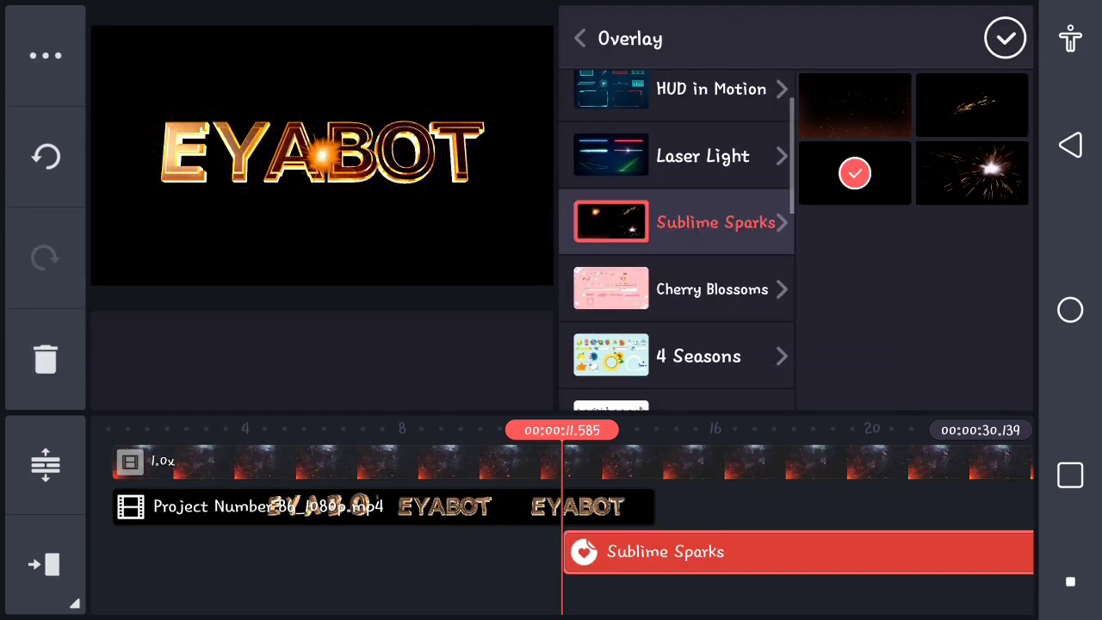
pyautogui.click(972, 173)
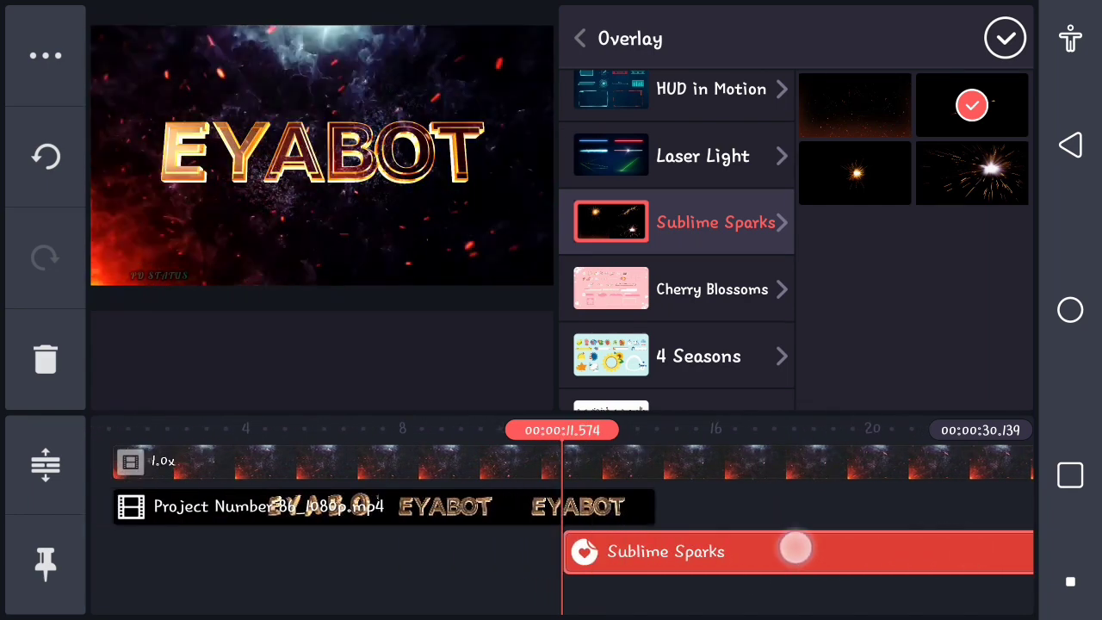
pyautogui.click(1005, 38)
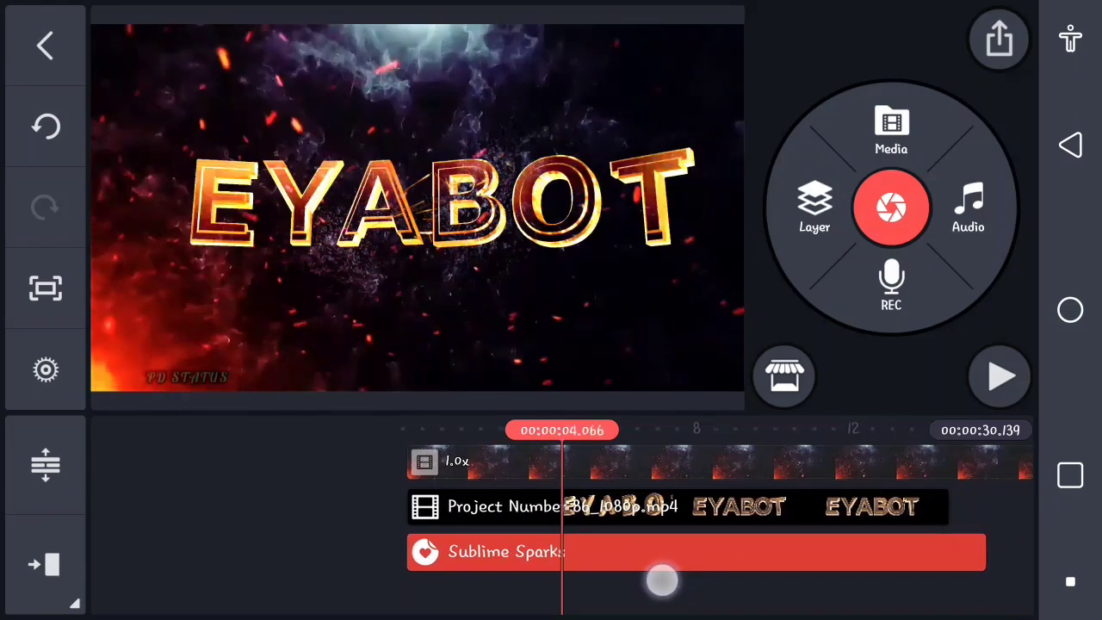
# Step: Move the sparks overlay to start around 4 seconds and play the project
pyautogui.moveTo(663, 579); pyautogui.dragTo(674, 579)
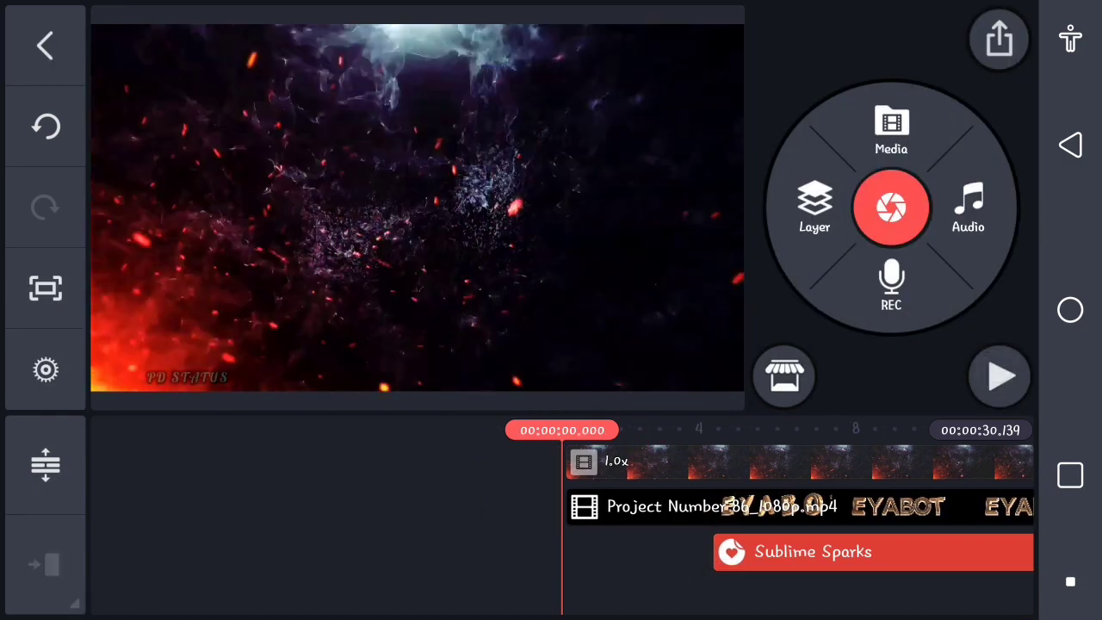
pyautogui.click(999, 376)
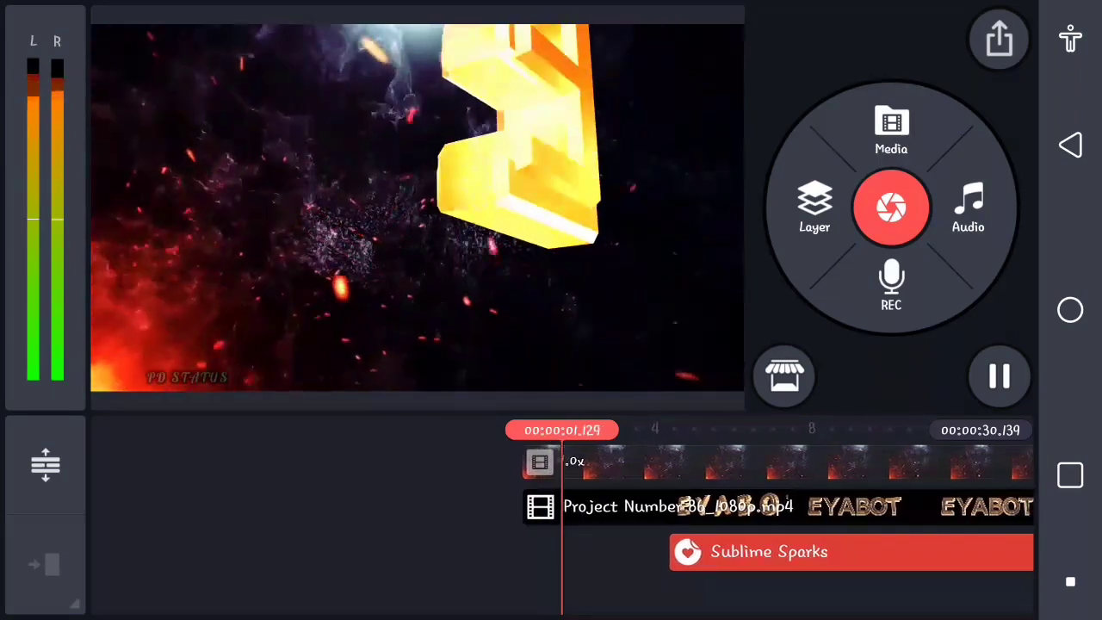